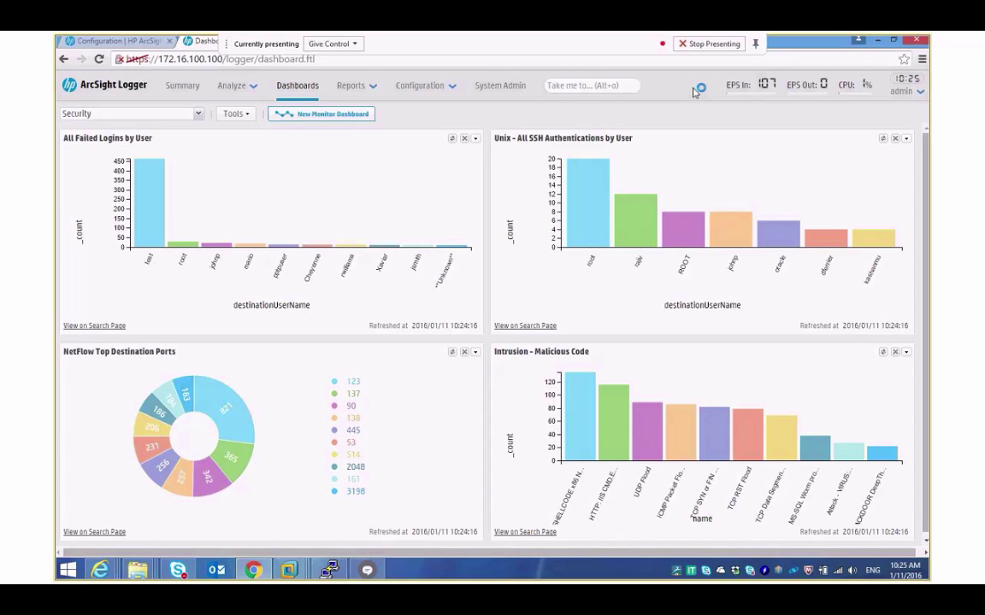
mouse_move(694, 92)
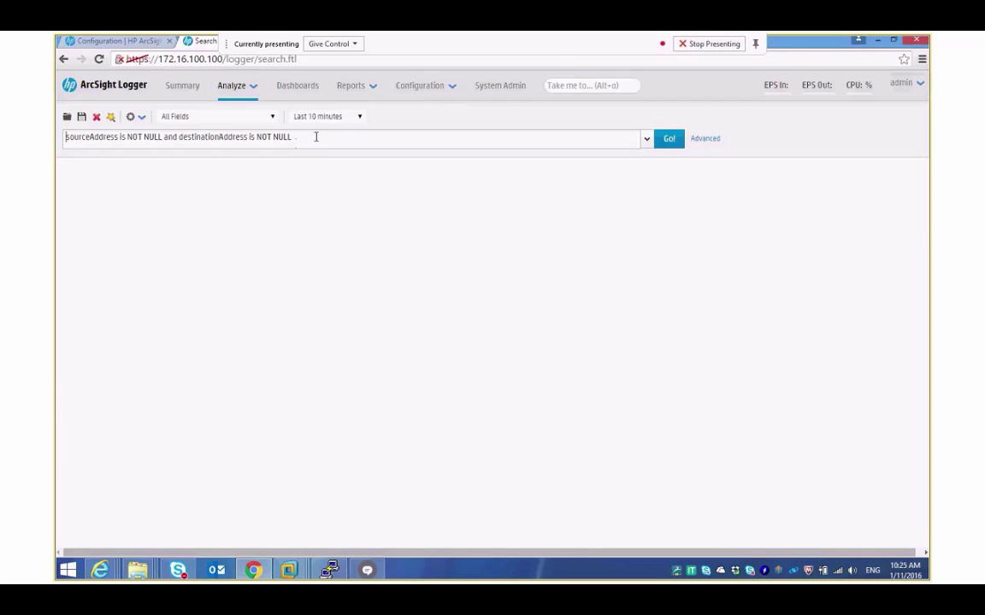
Step: Run an unfiltered search over the last 10 minutes of events
left_click(666, 137)
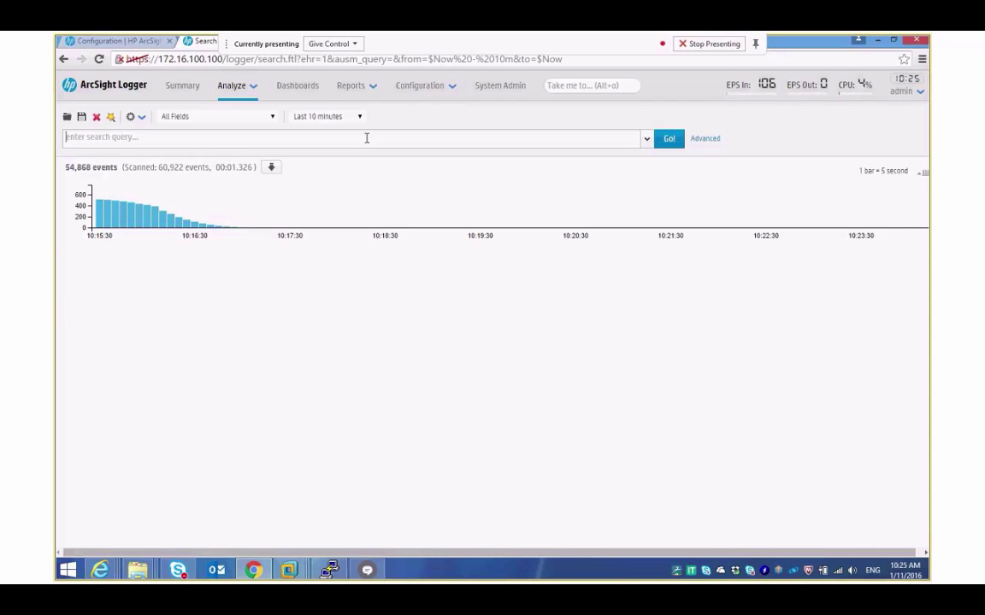
left_click(666, 137)
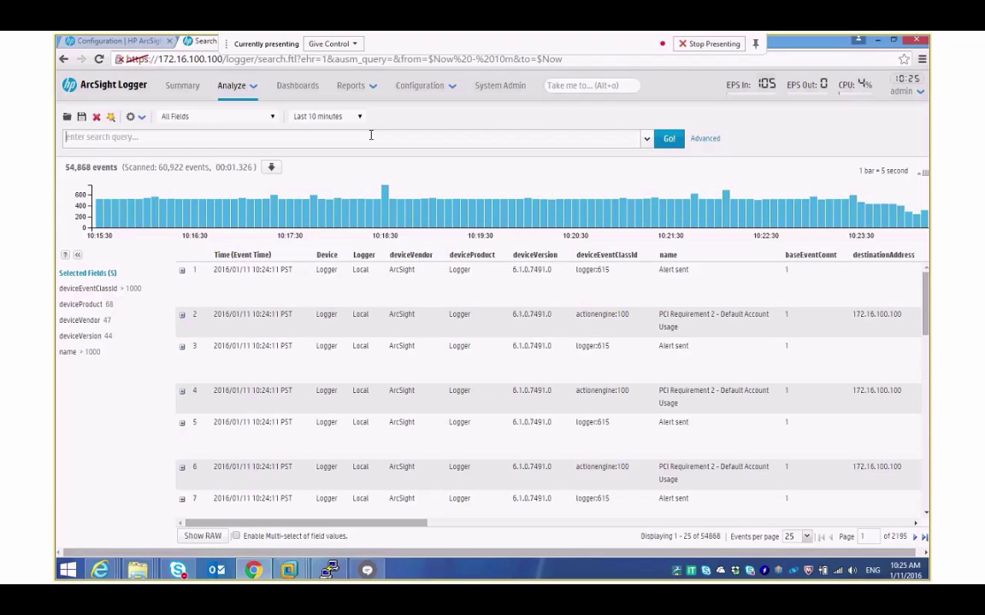
Step: Search 'sourceAddress is NOT NULL', returning about 15,500 events
type("sourceAddress is NOT NUL")
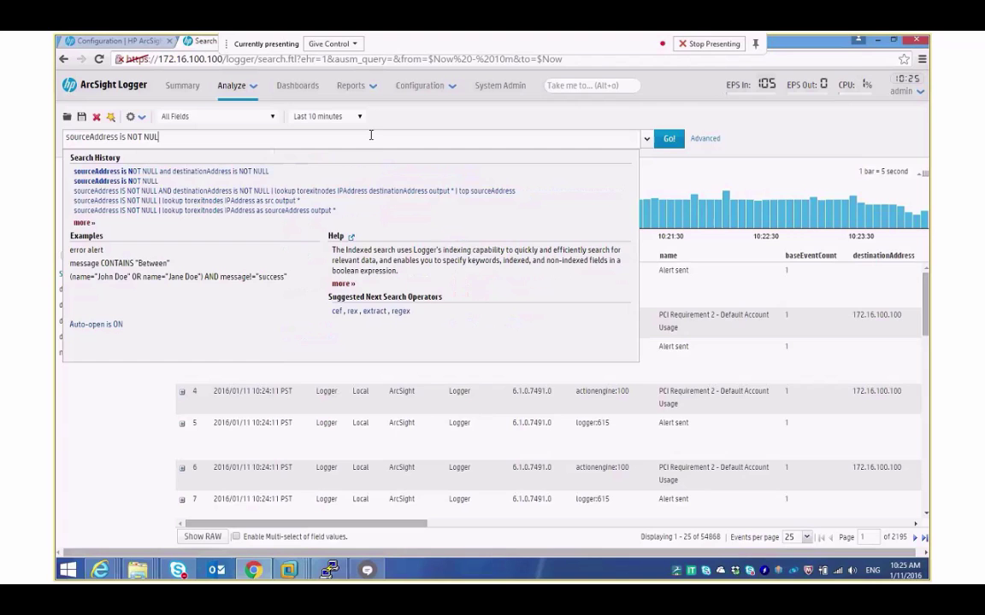
left_click(668, 138)
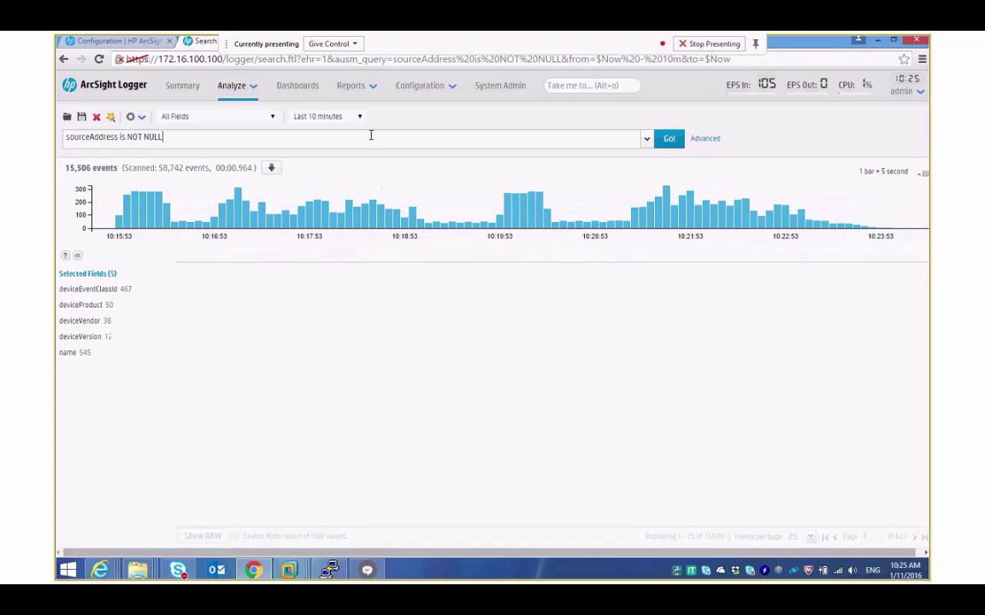
left_click(669, 137)
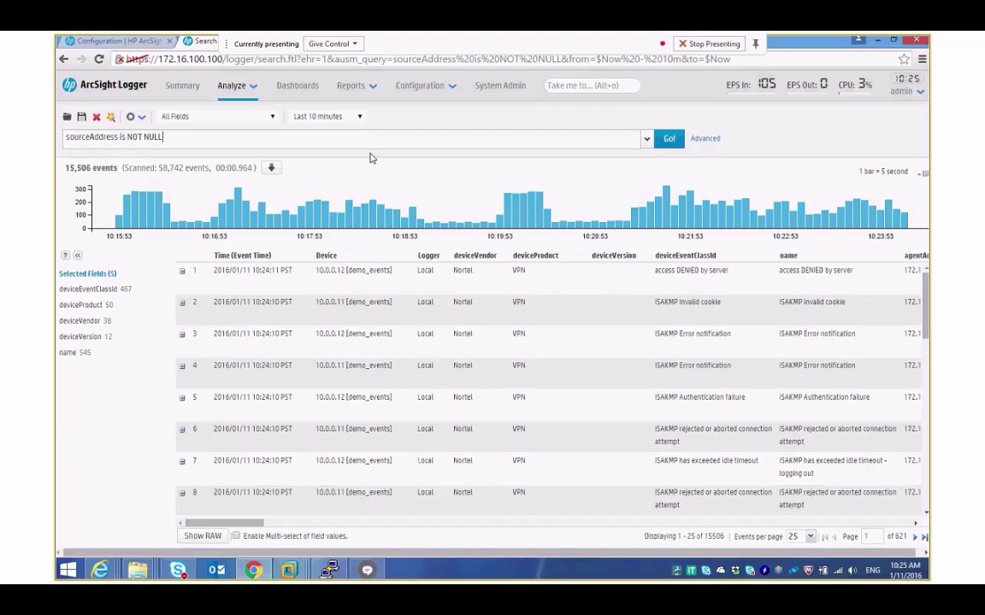
left_click(75, 305)
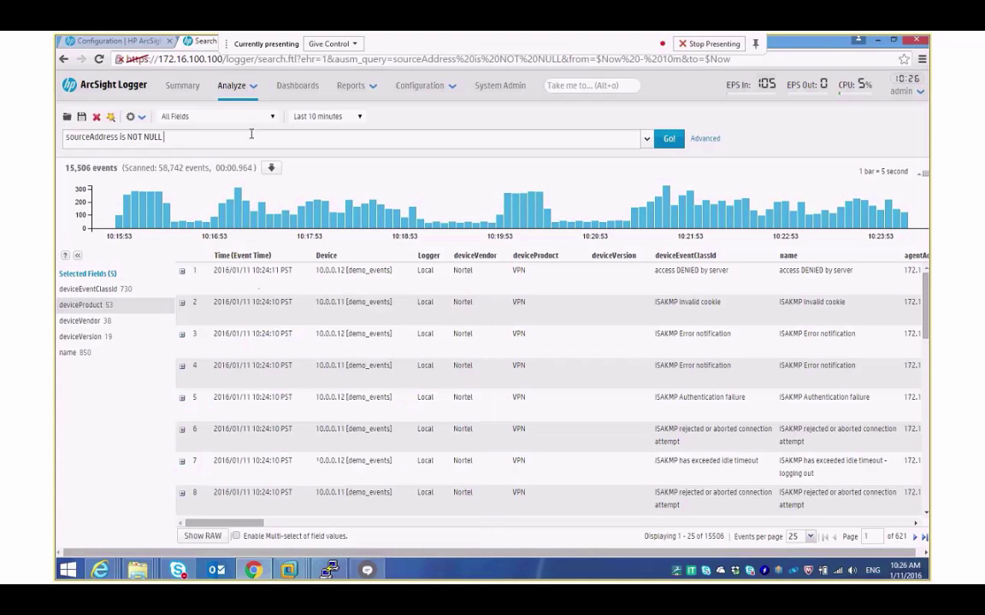
Step: Extend the query with 'and destinationAddress is NOT NULL' and run it, yielding 10,252 events
type("and")
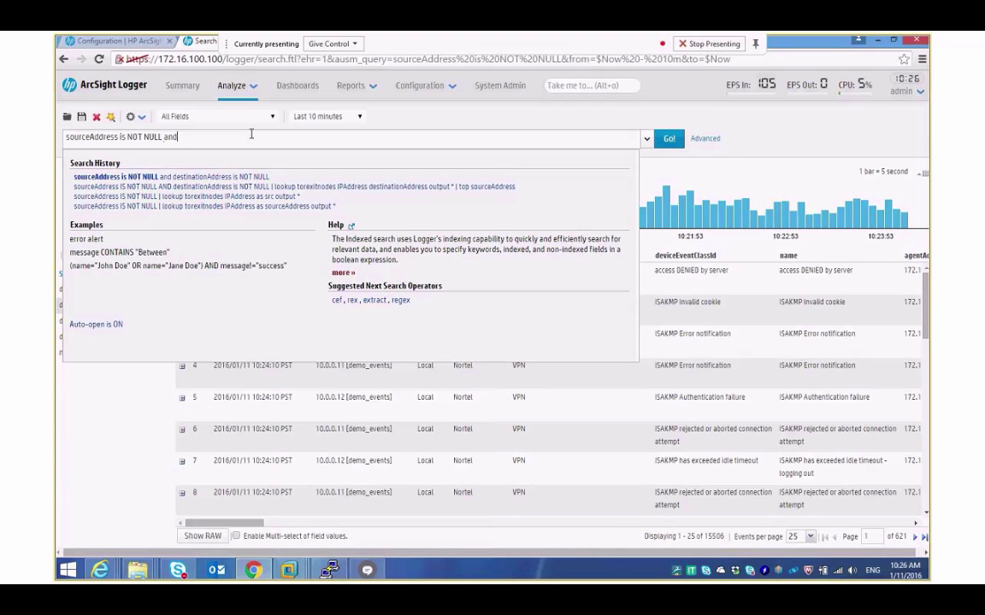
type("destinationAddress is NO")
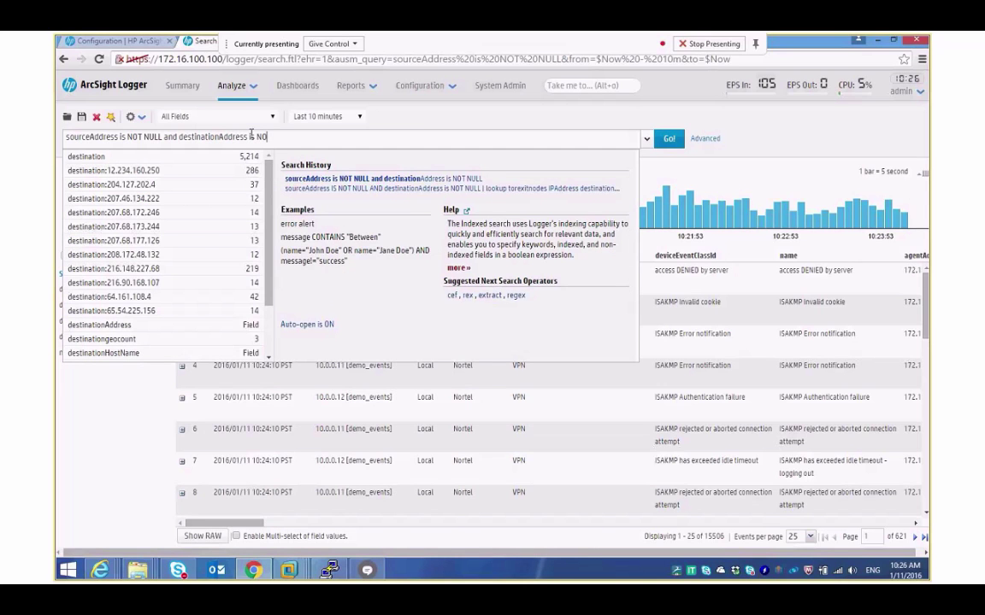
left_click(671, 138)
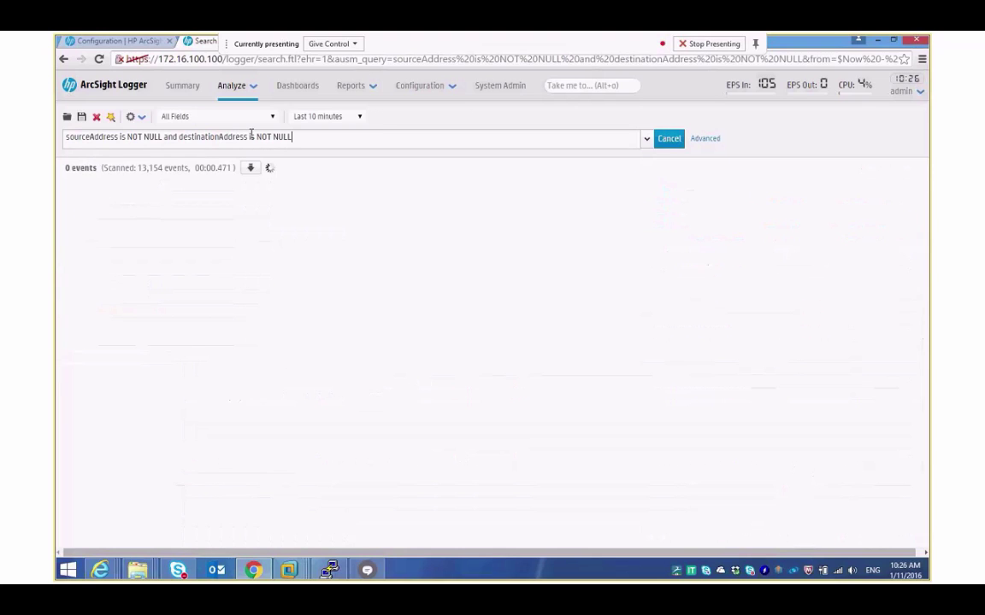
left_click(666, 136)
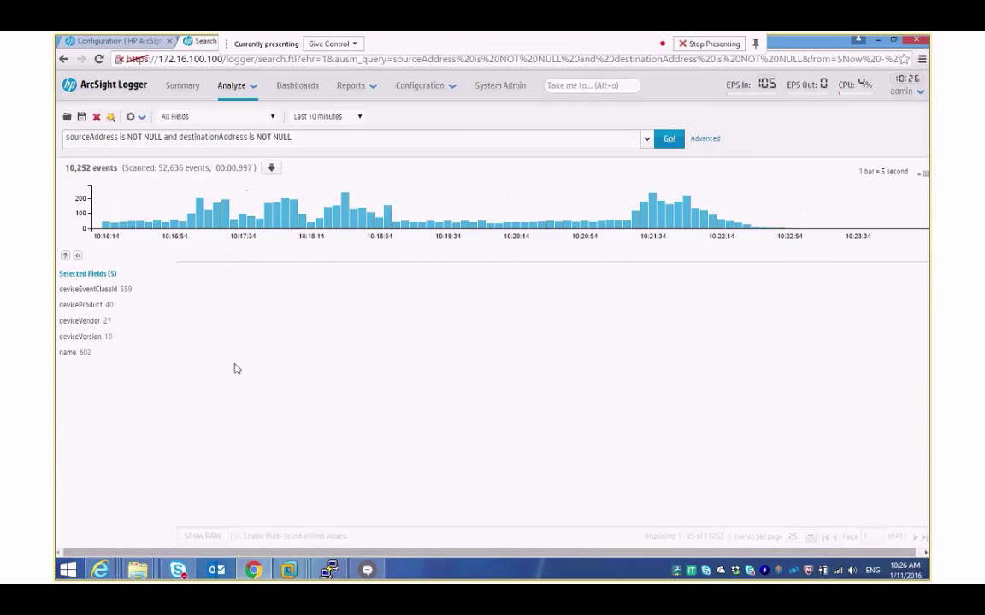
left_click(79, 305)
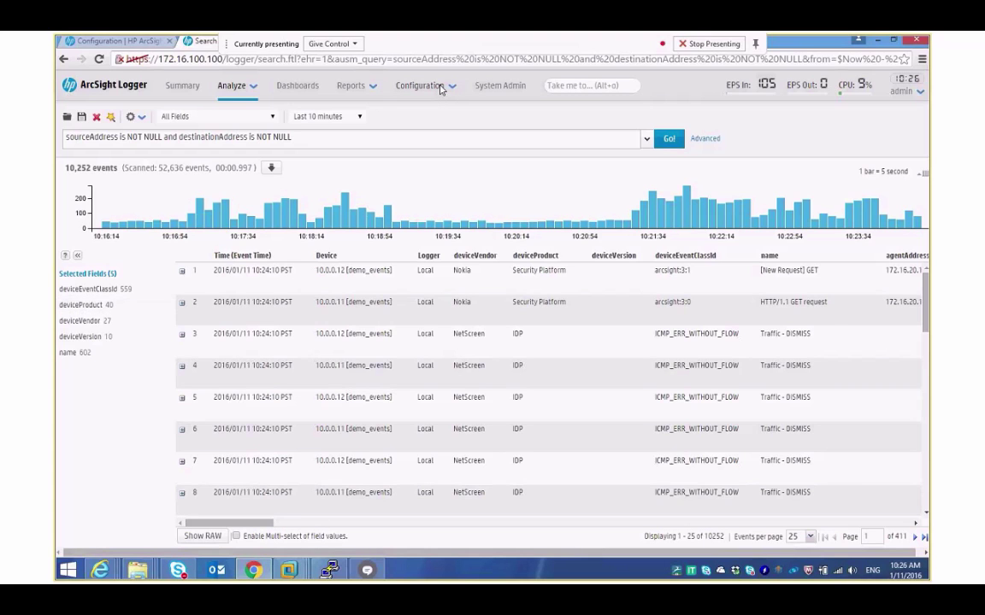
Step: Go to the Lookup Files page under Configuration
left_click(421, 86)
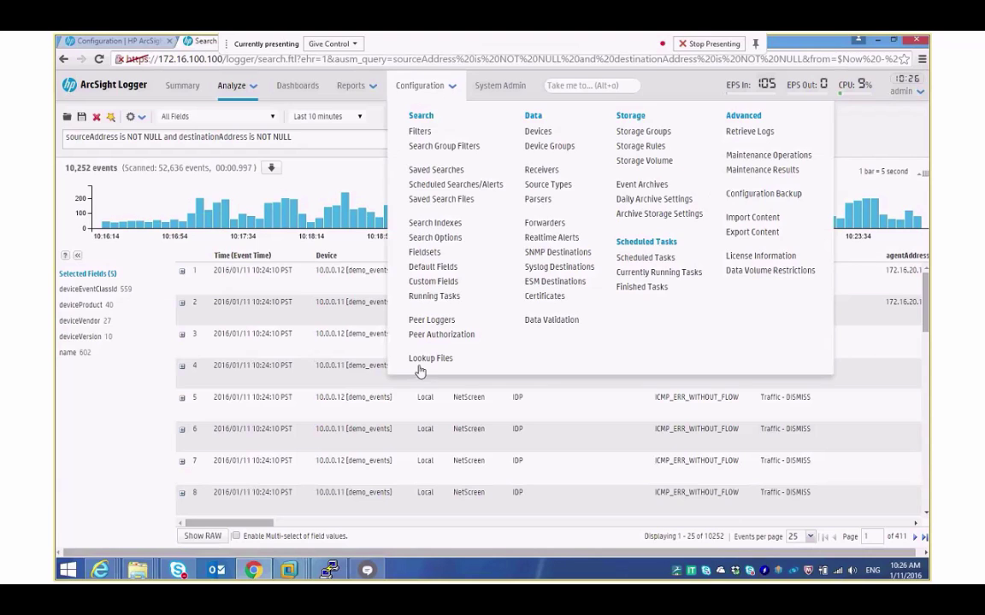
left_click(431, 359)
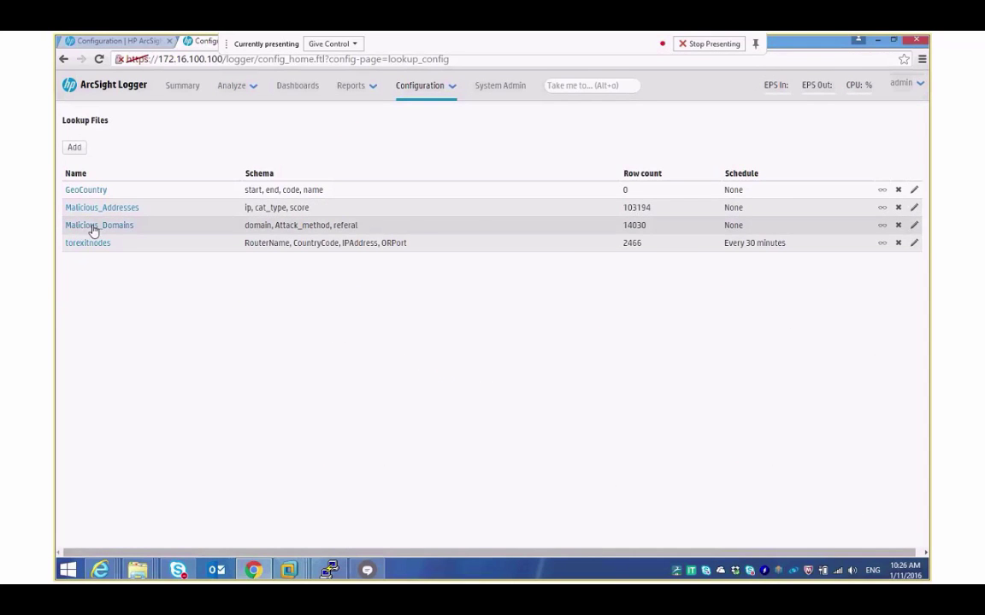
mouse_move(85, 249)
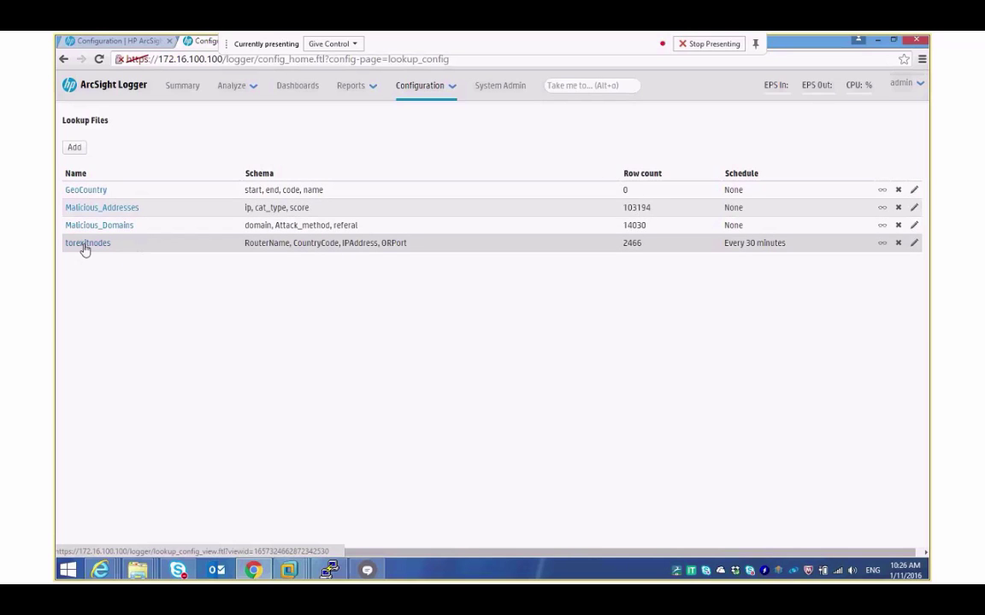
mouse_move(87, 246)
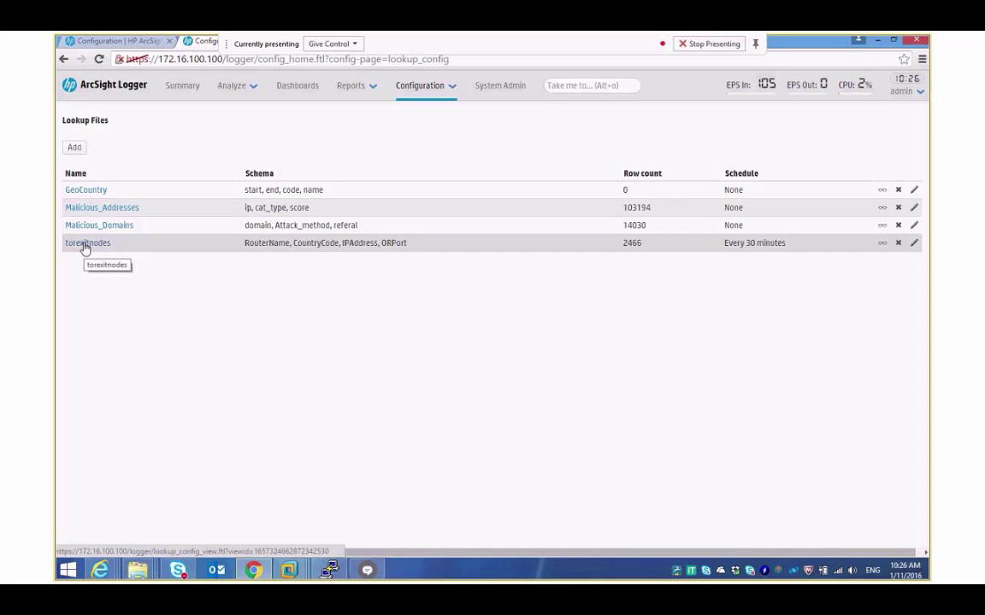
Step: View the torexitnodes lookup file's details, schedule and data preview
left_click(89, 246)
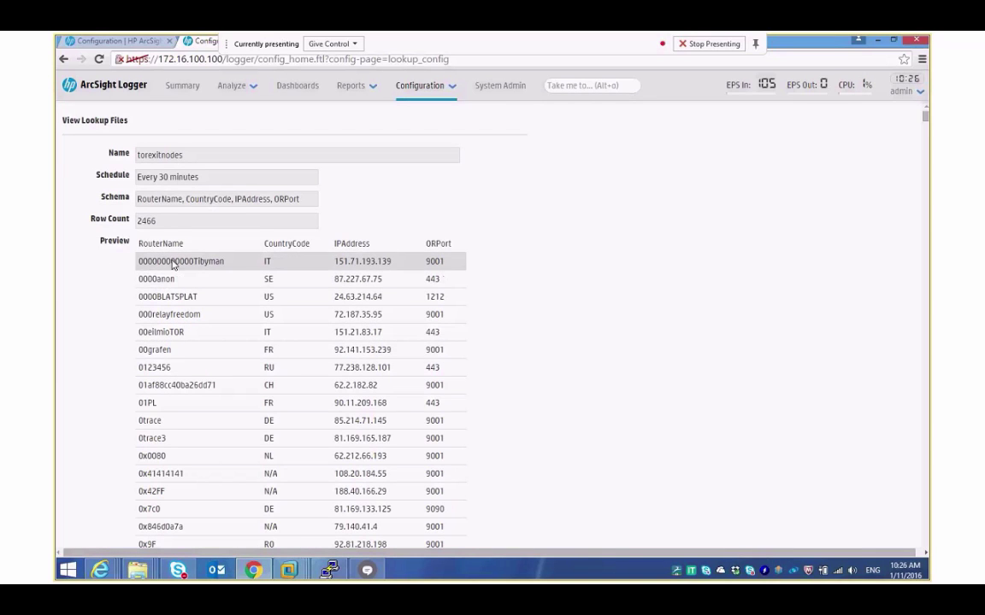
mouse_move(294, 369)
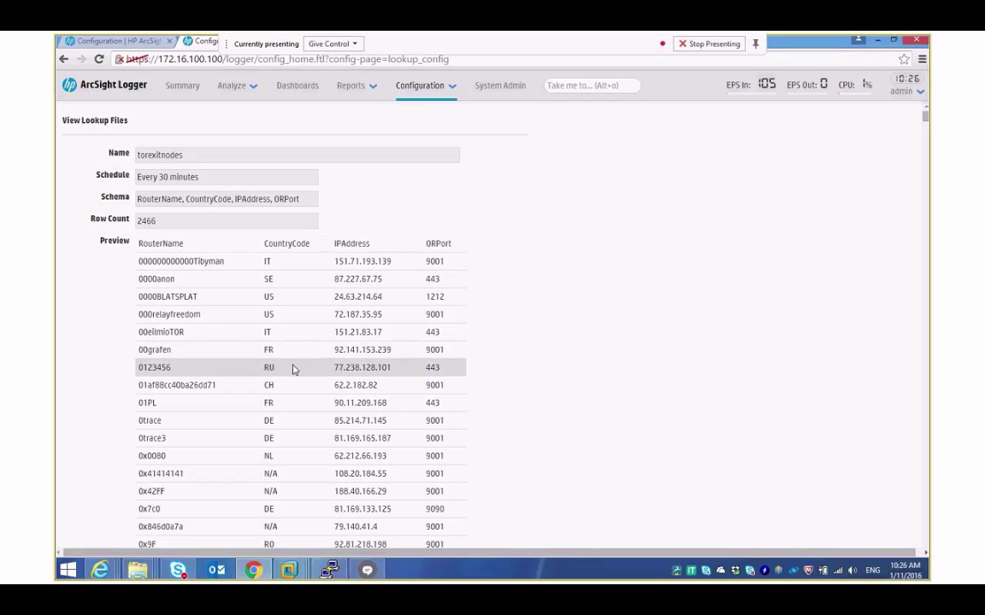
mouse_move(383, 421)
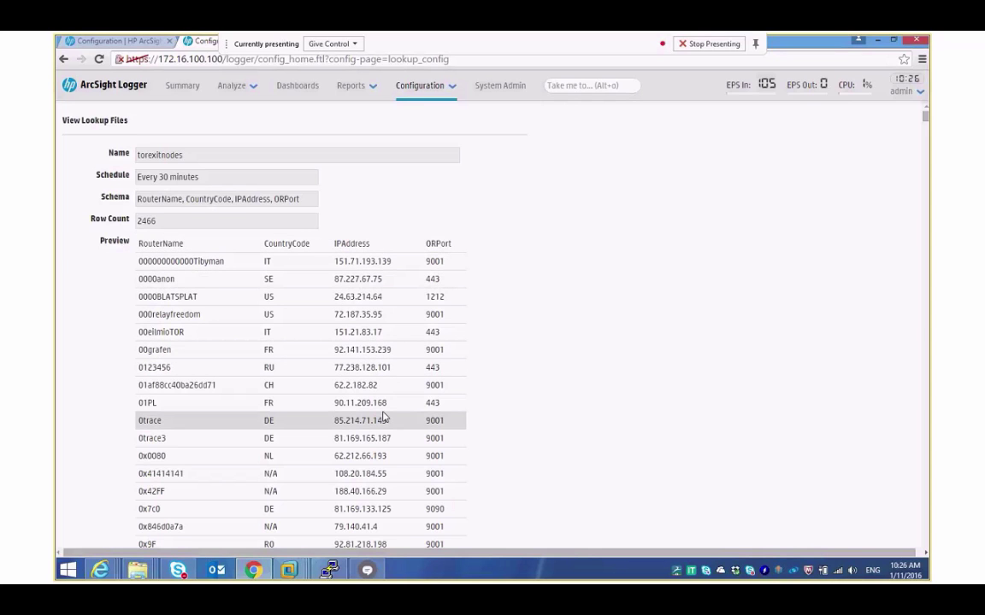
mouse_move(457, 417)
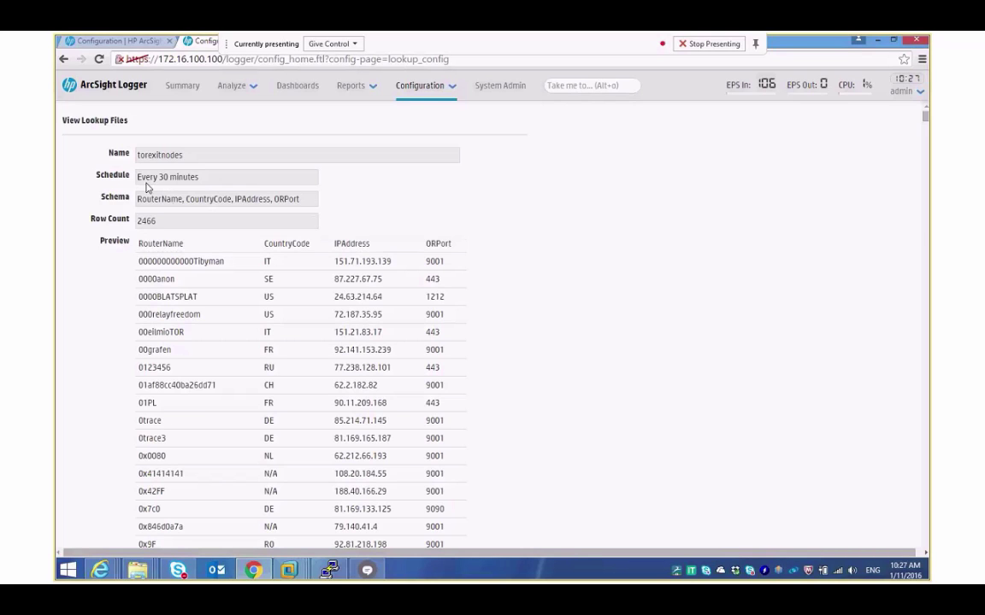
mouse_move(195, 177)
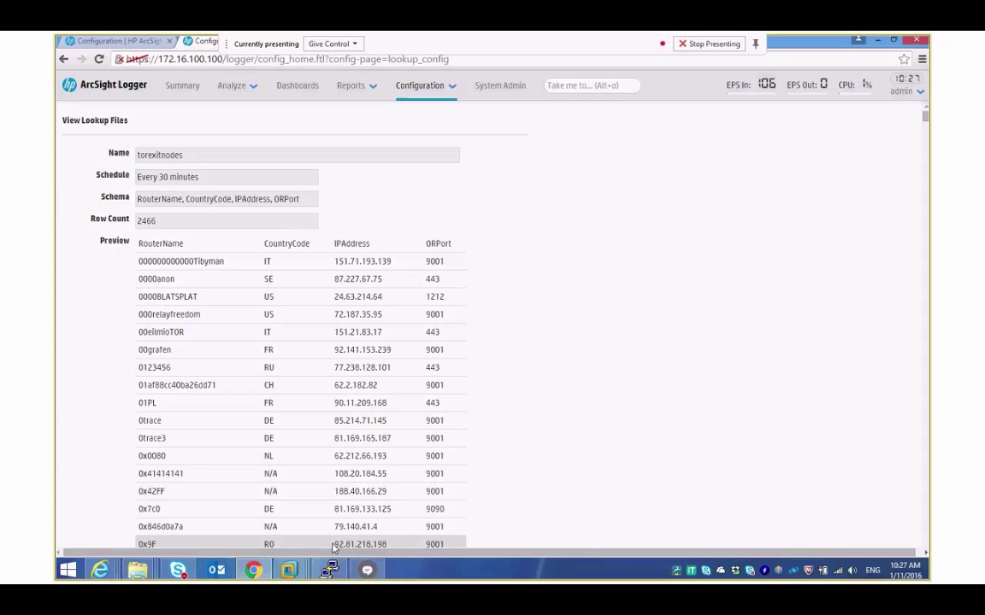
mouse_move(342, 581)
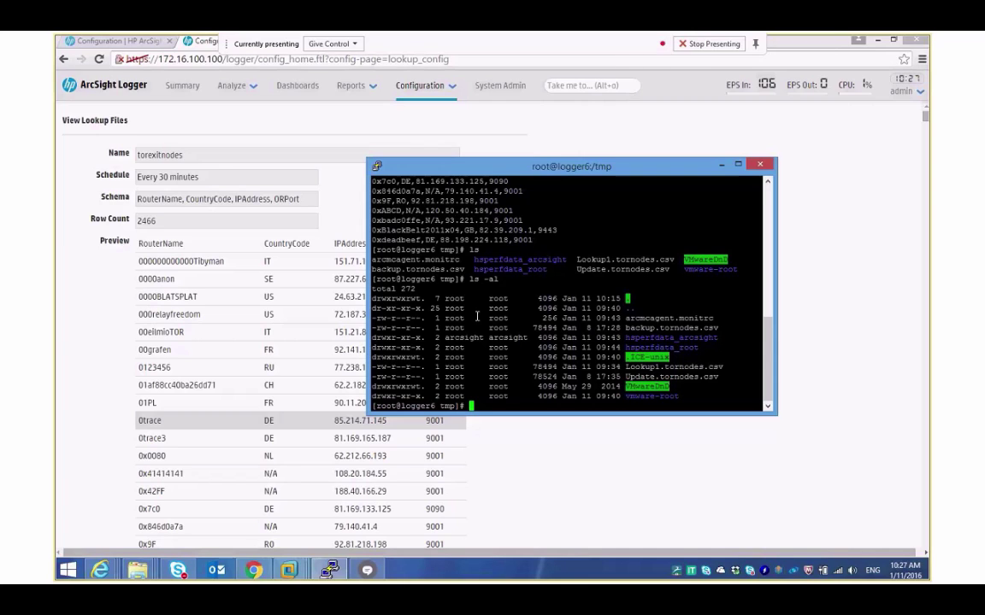
Step: List the /tmp directory with ls -al, showing the tornodes CSV files
type("ls -")
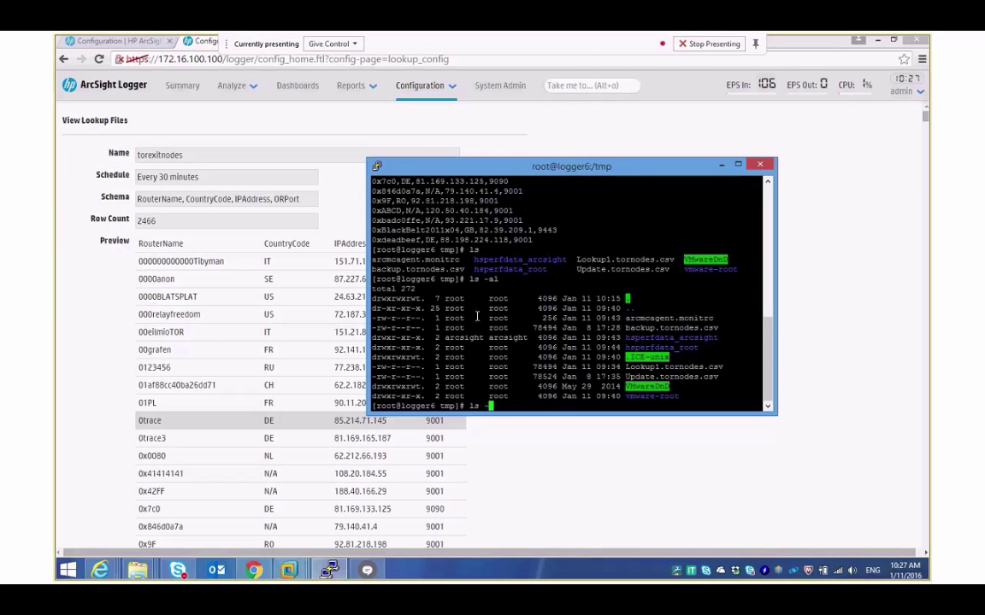
key("Return")
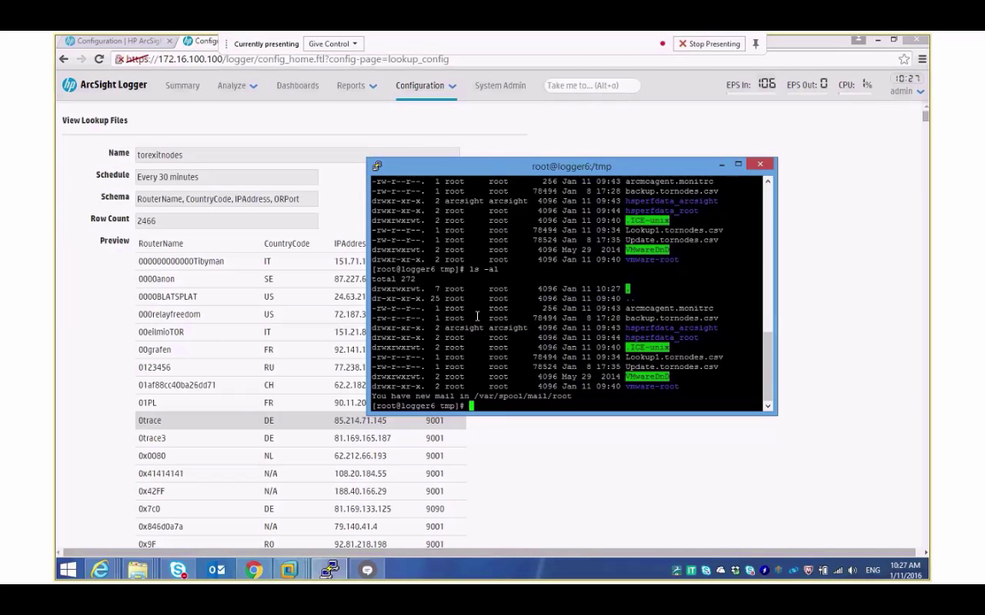
mouse_move(479, 315)
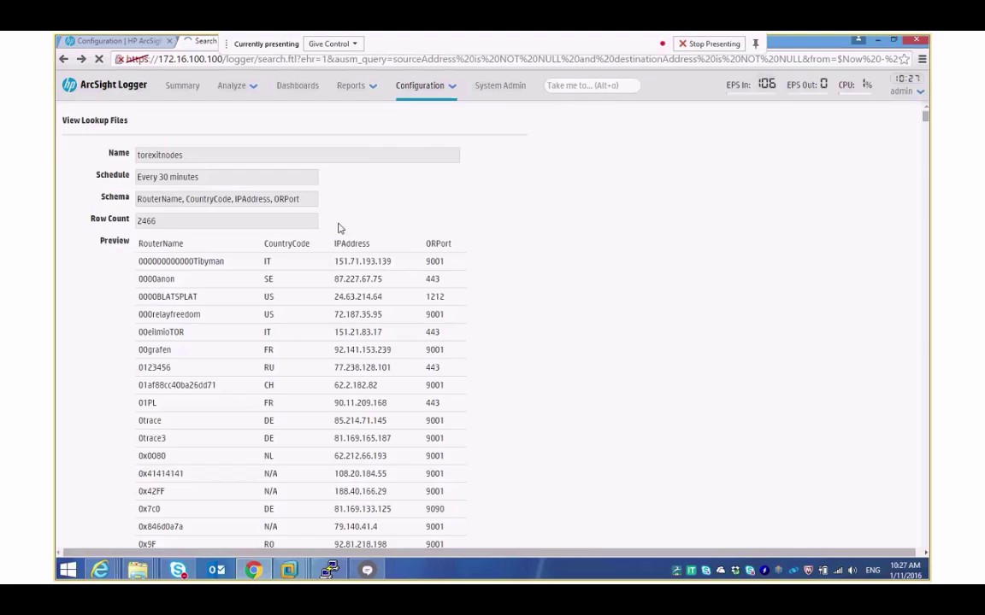
Step: Edit the tornodes lookup file, showing its /tmp/Lookup1.tornodes.csv path and 30-minute schedule
left_click(421, 85)
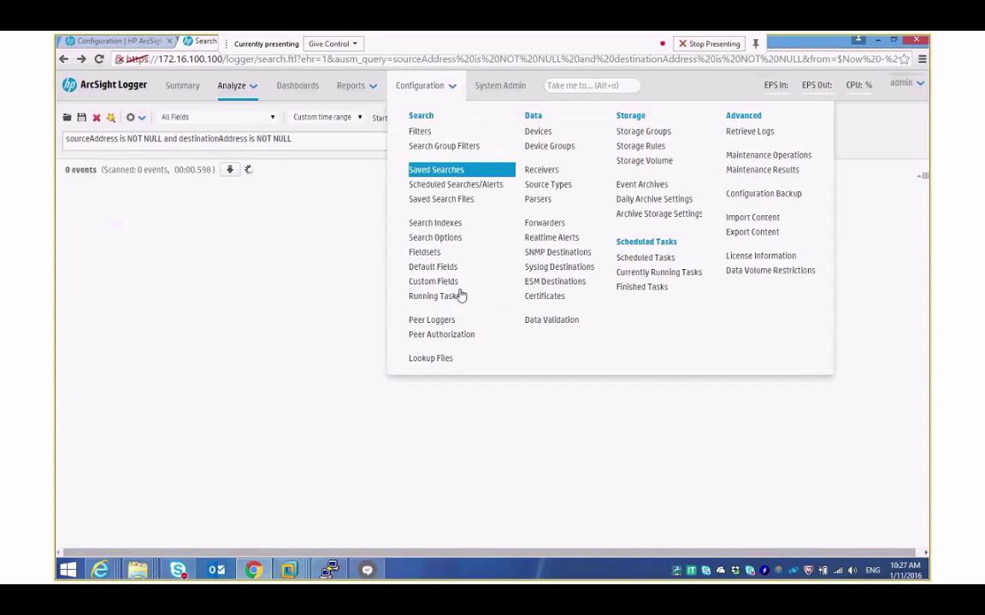
left_click(431, 359)
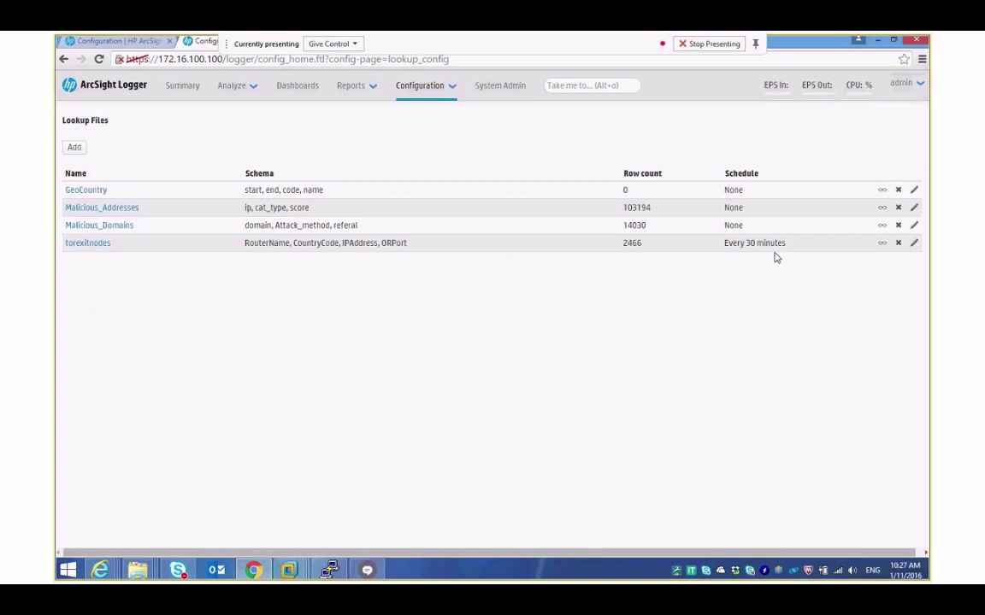
left_click(921, 242)
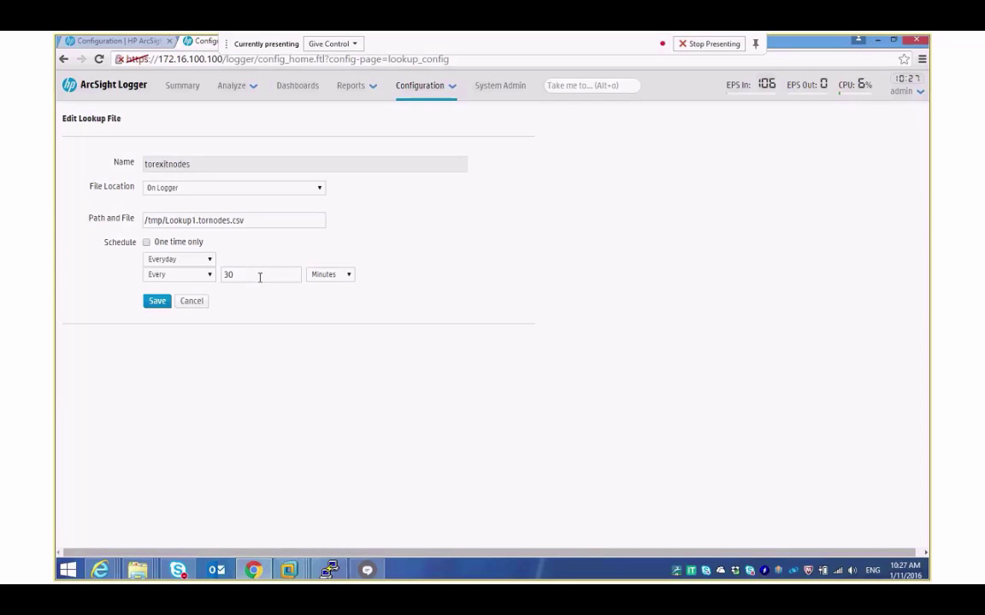
mouse_move(270, 275)
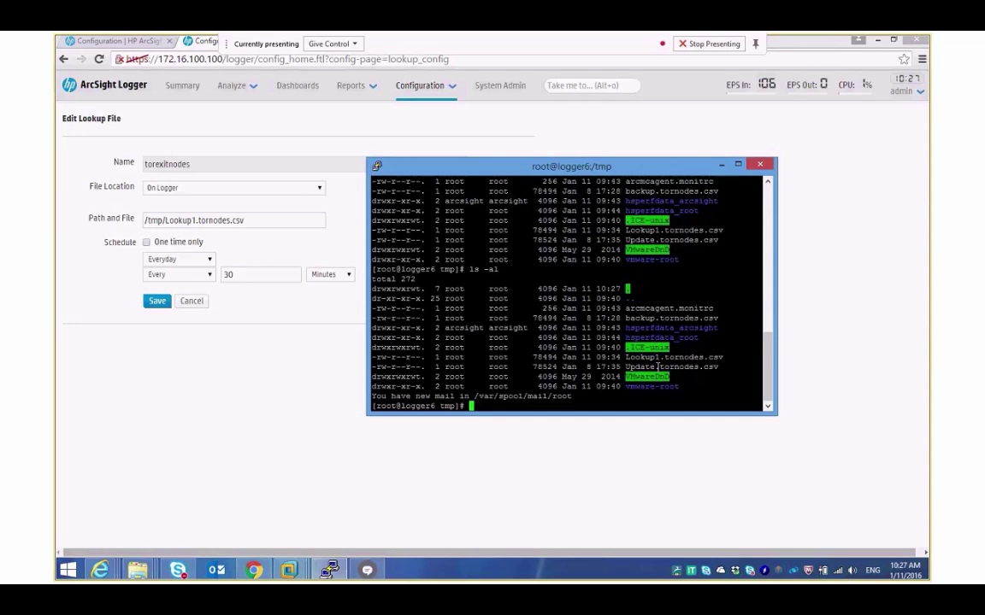
mouse_move(568, 338)
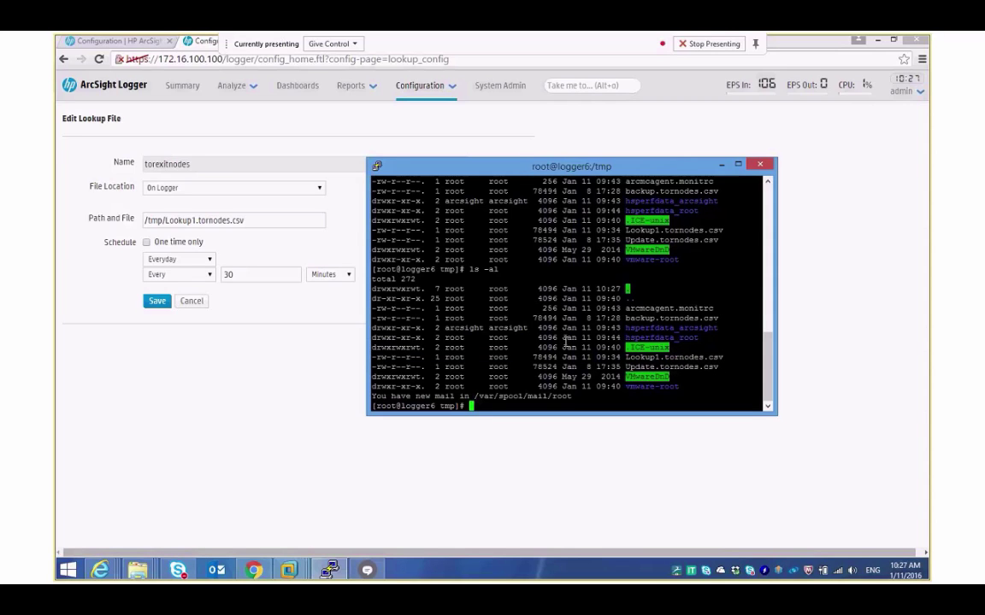
Step: Copy Update.tornodes.csv over Lookup1.tornodes.csv in /tmp, confirming the overwrite
type("mc")
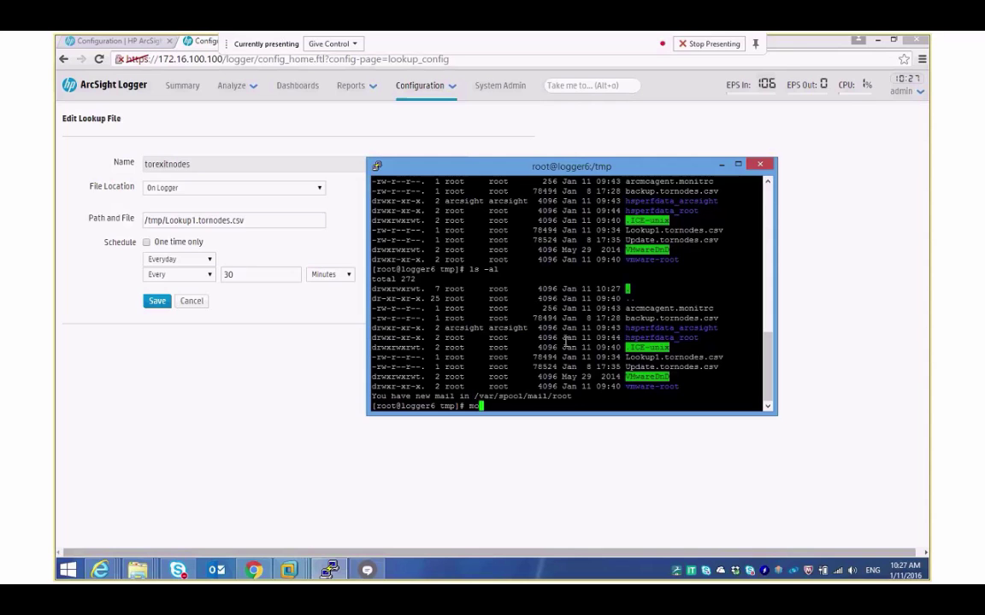
type("re")
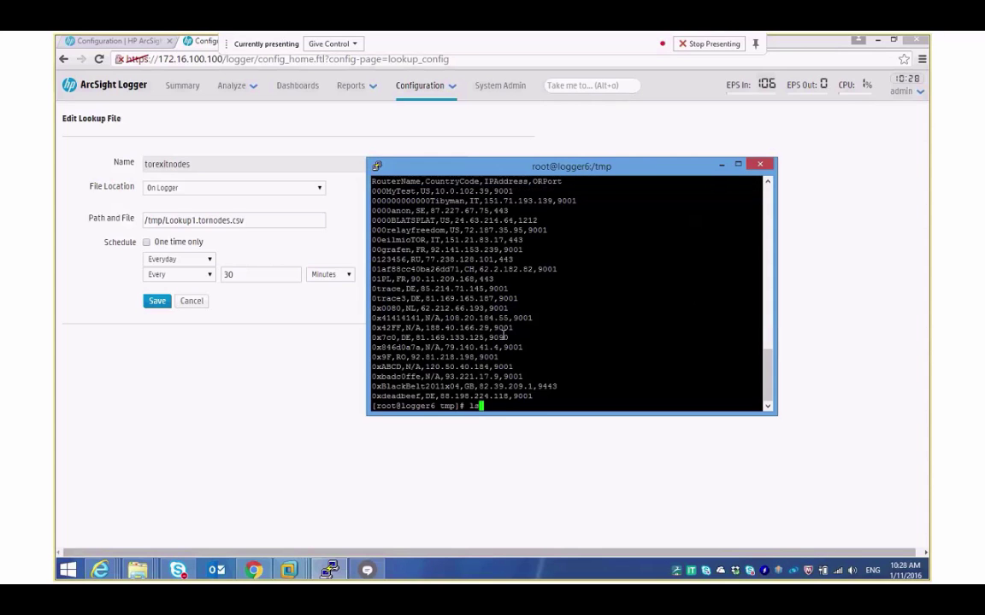
key("Return")
type("cp ")
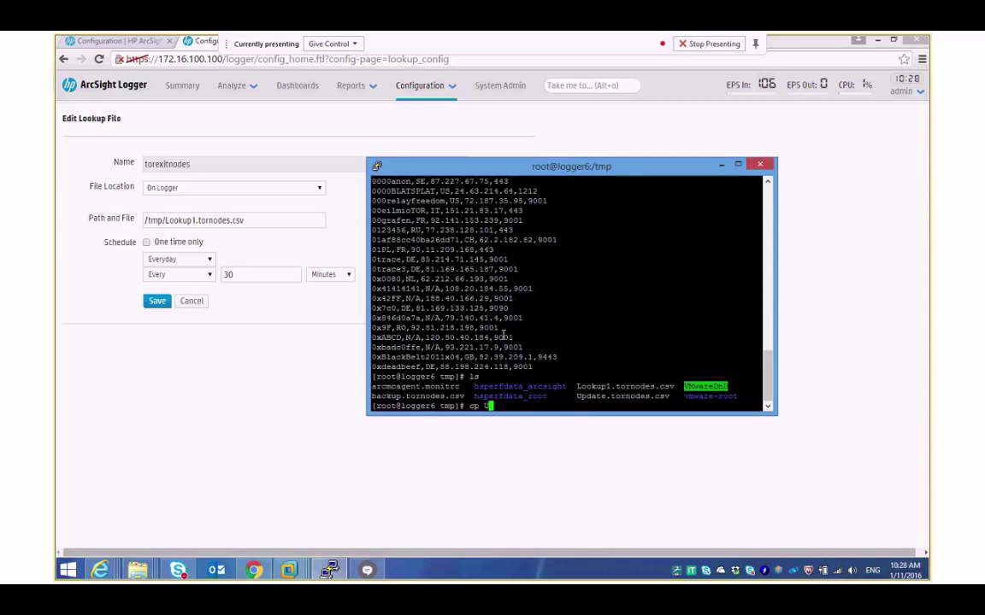
type("Update.tornodes.csv Lookup1.tornodes.csv")
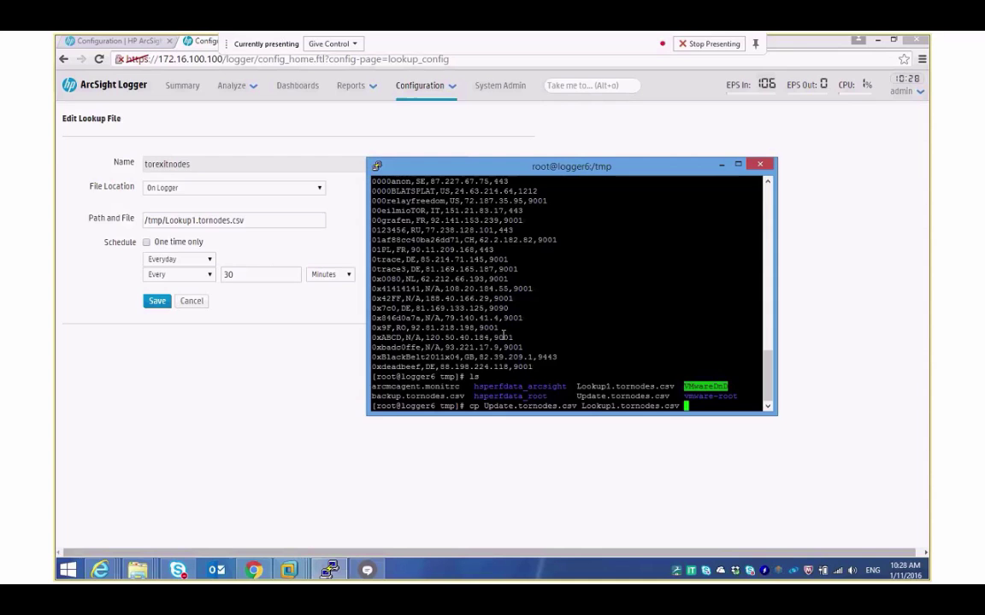
key("Return")
type("y")
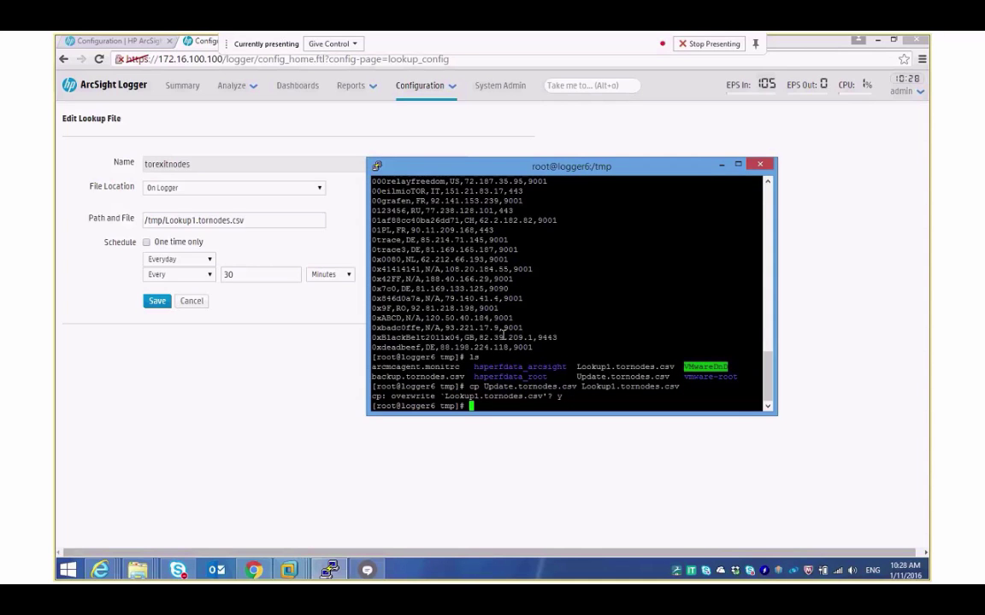
mouse_move(239, 294)
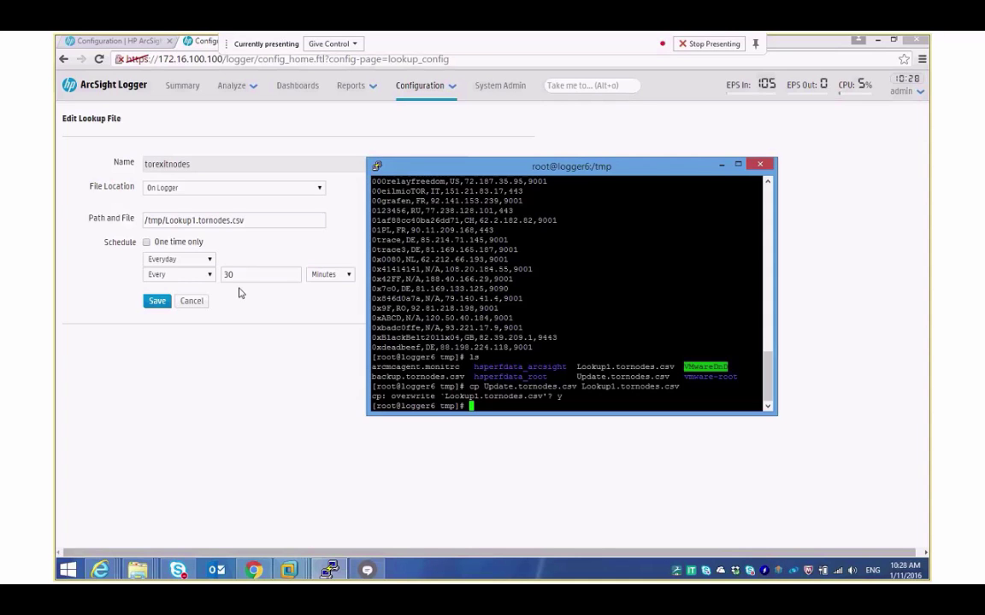
Step: Return to the search page with the torexitnodes lookup query piped into top sourceAddress
left_click(769, 159)
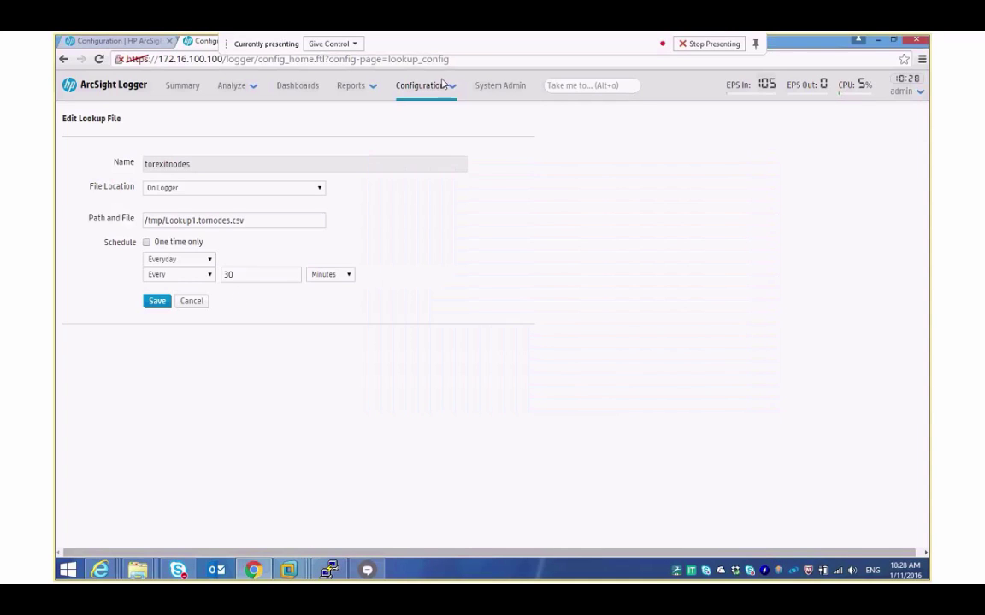
left_click(158, 301)
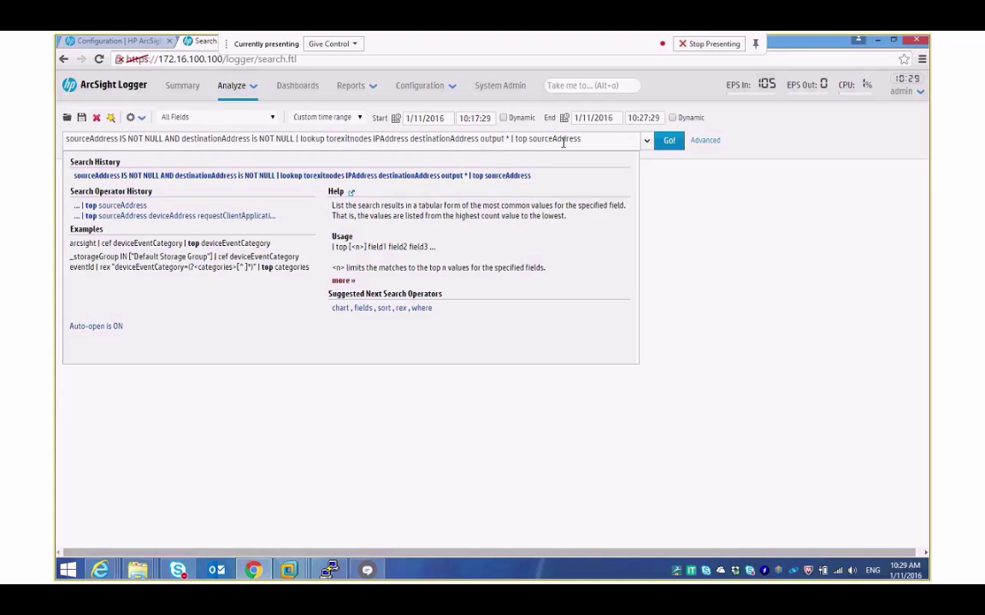
Step: Run the Tor exit node search, charting top source addresses led by 1.1.1.1 with 1,553 events
left_click(694, 140)
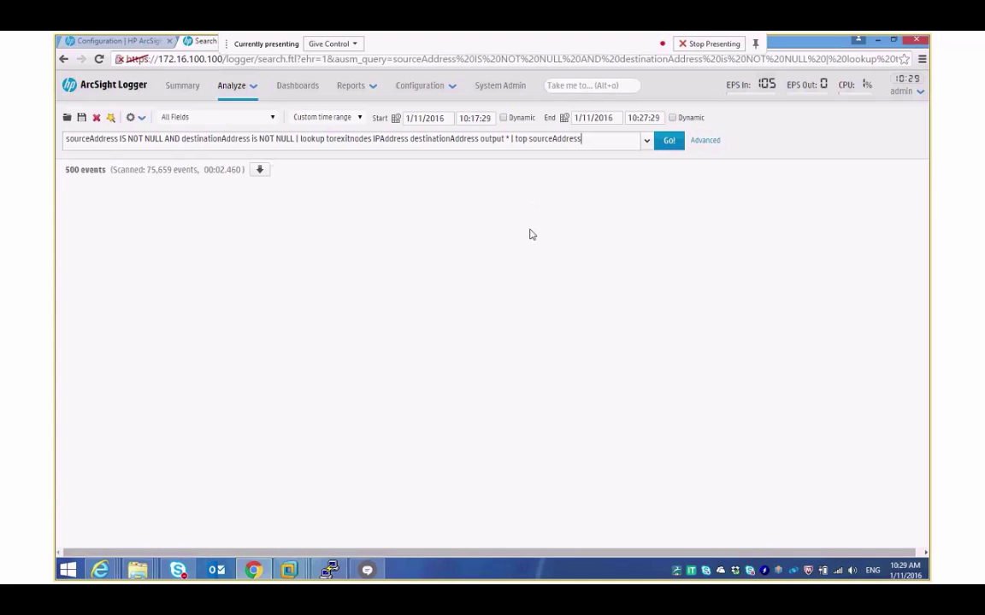
left_click(668, 140)
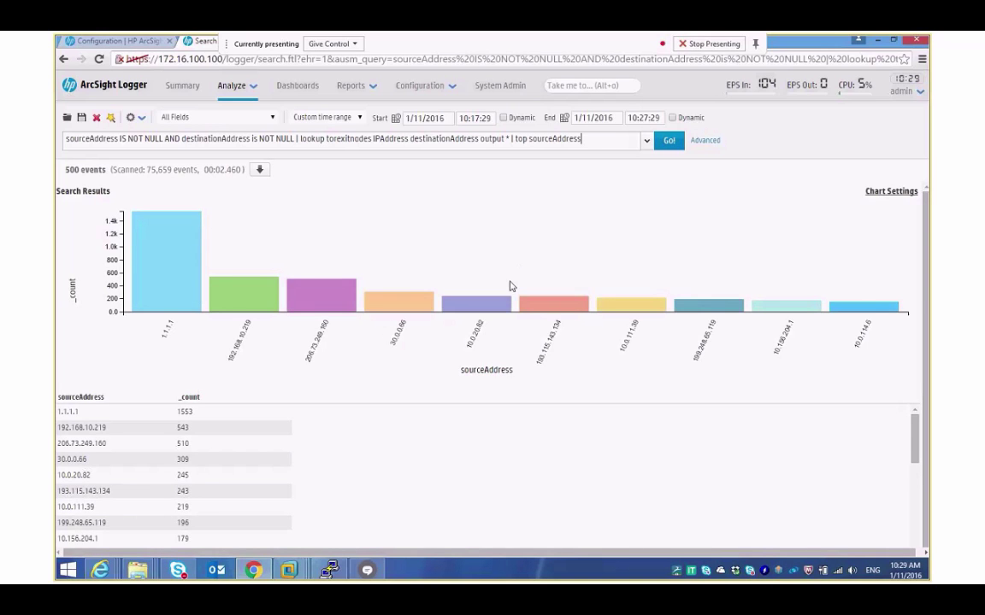
mouse_move(74, 176)
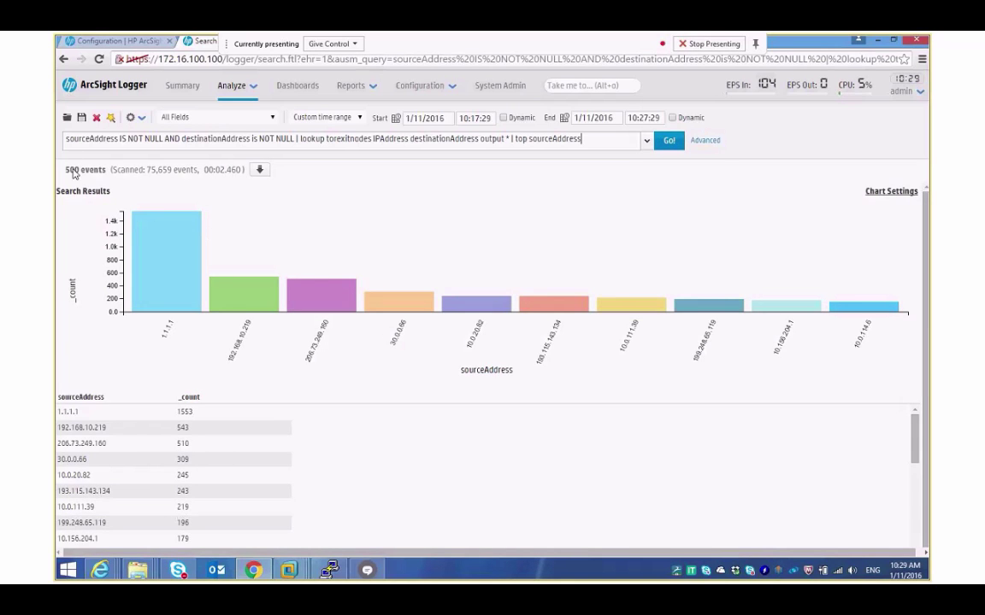
mouse_move(165, 373)
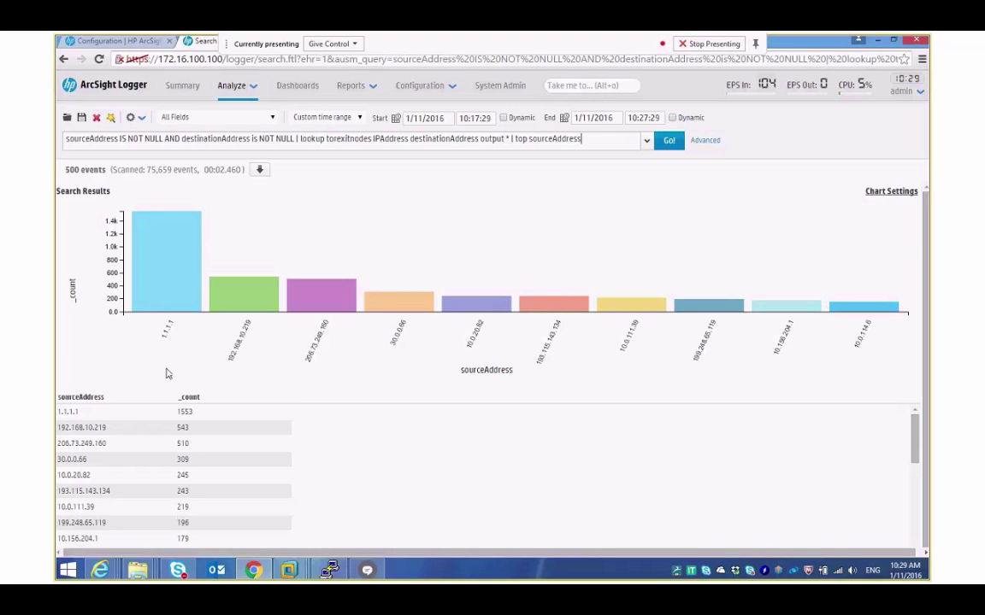
mouse_move(171, 270)
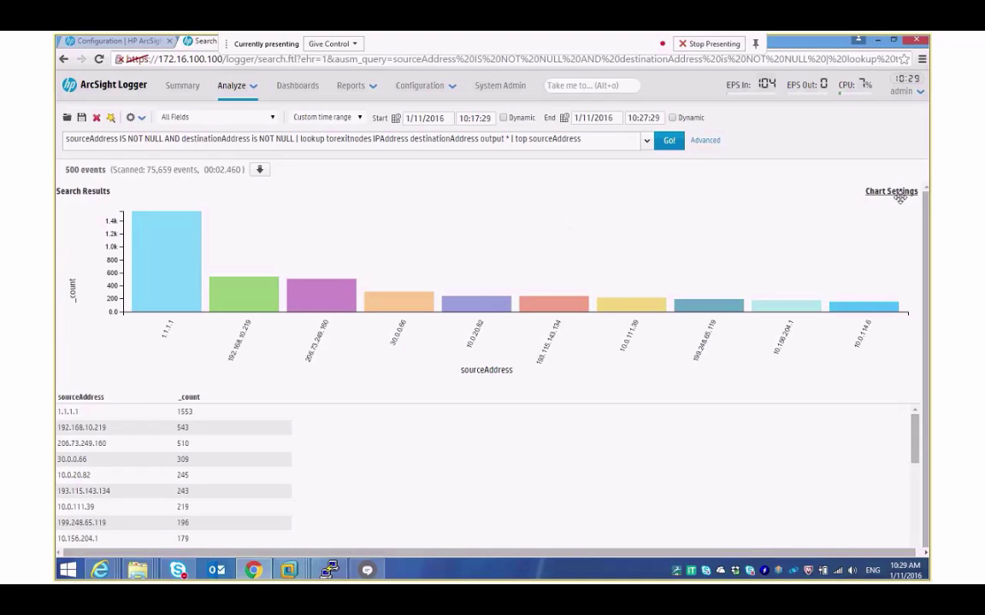
Step: Switch the top source addresses results chart from columns to a Pie chart
left_click(878, 188)
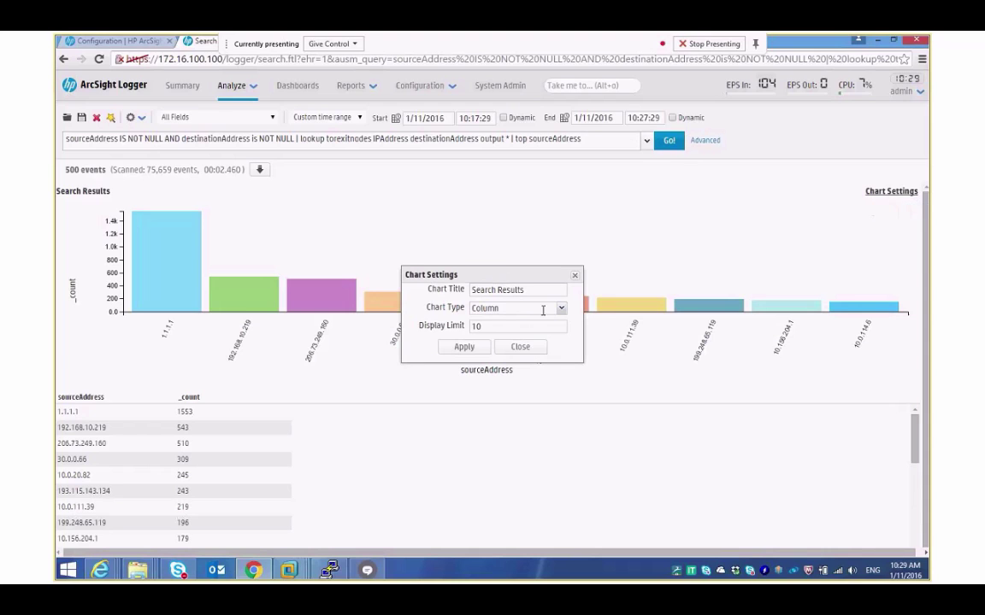
left_click(560, 308)
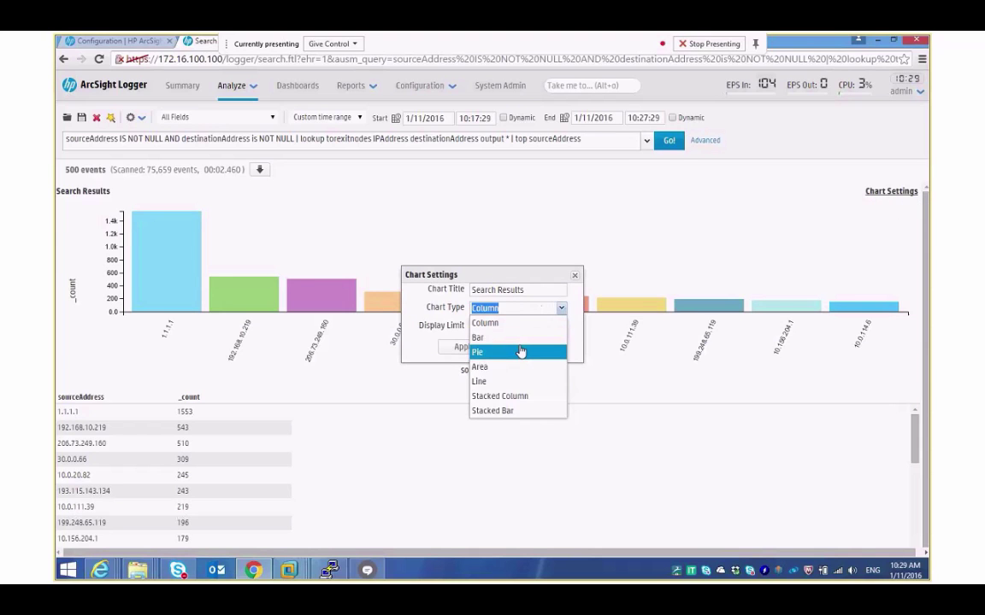
left_click(478, 352)
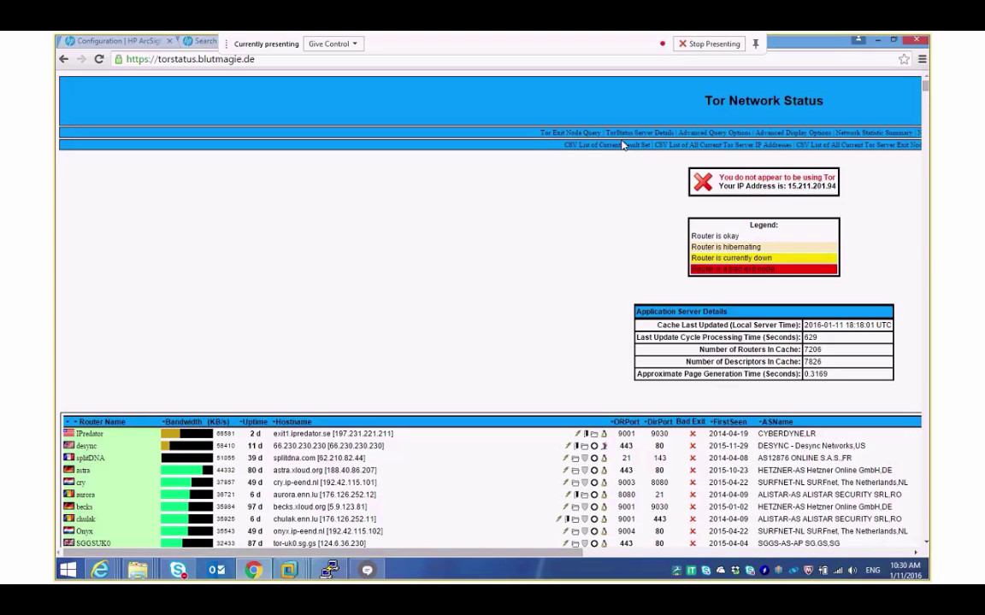
mouse_move(530, 284)
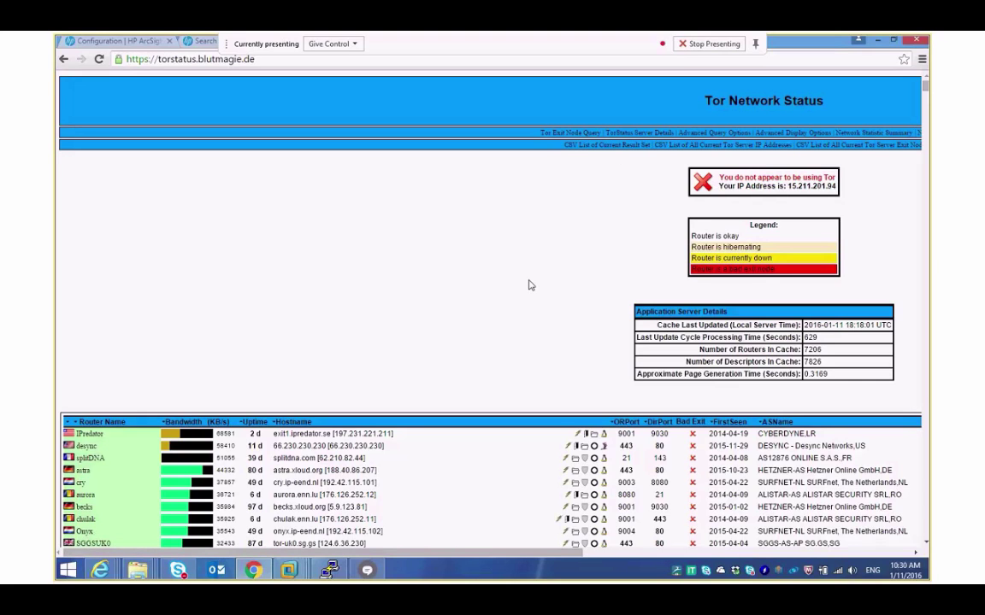
mouse_move(867, 148)
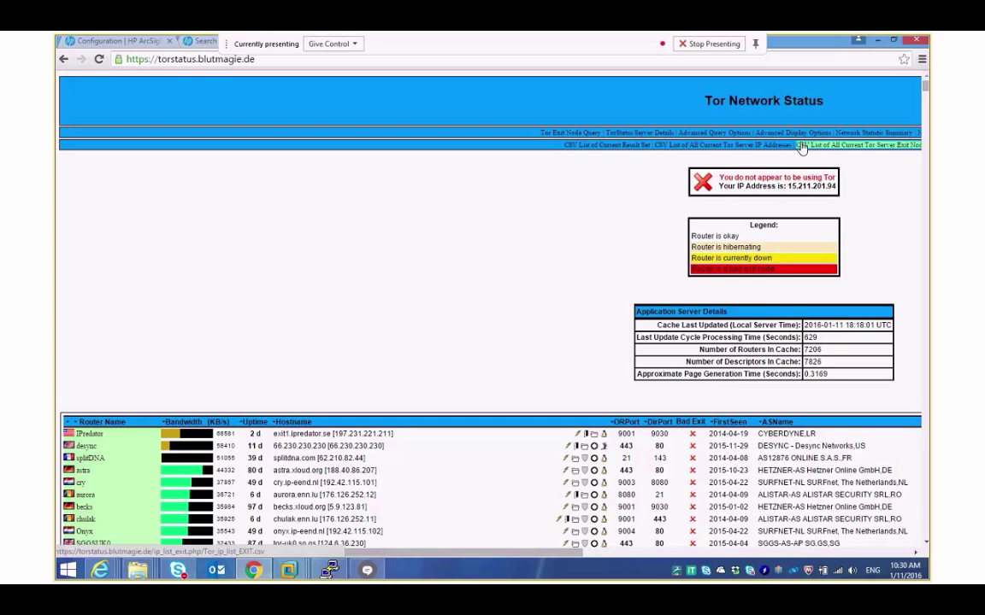
left_click(205, 42)
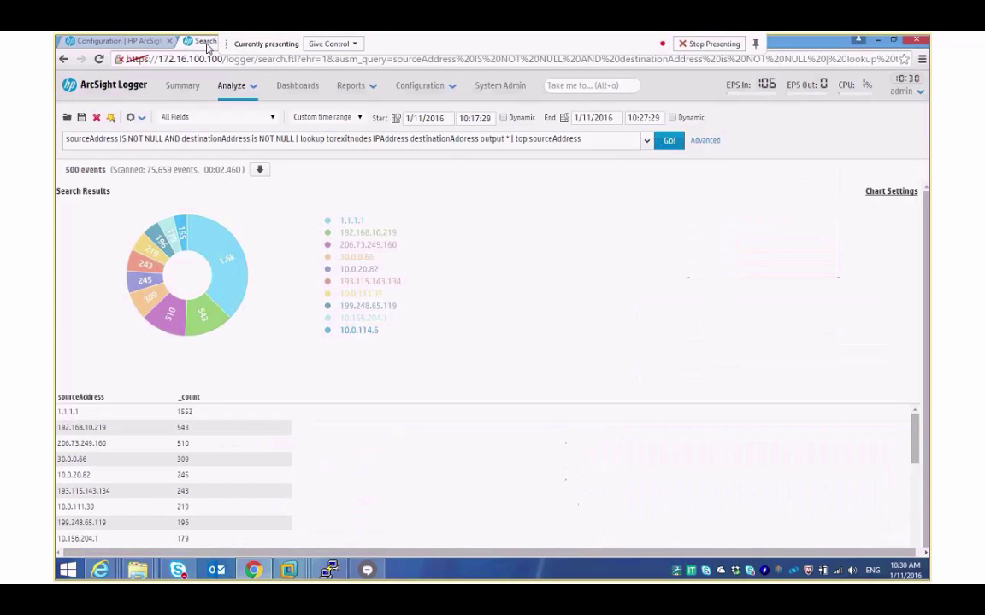
Step: Reach the Lookup Files list via the Configuration menu to review torexitnodes
left_click(421, 86)
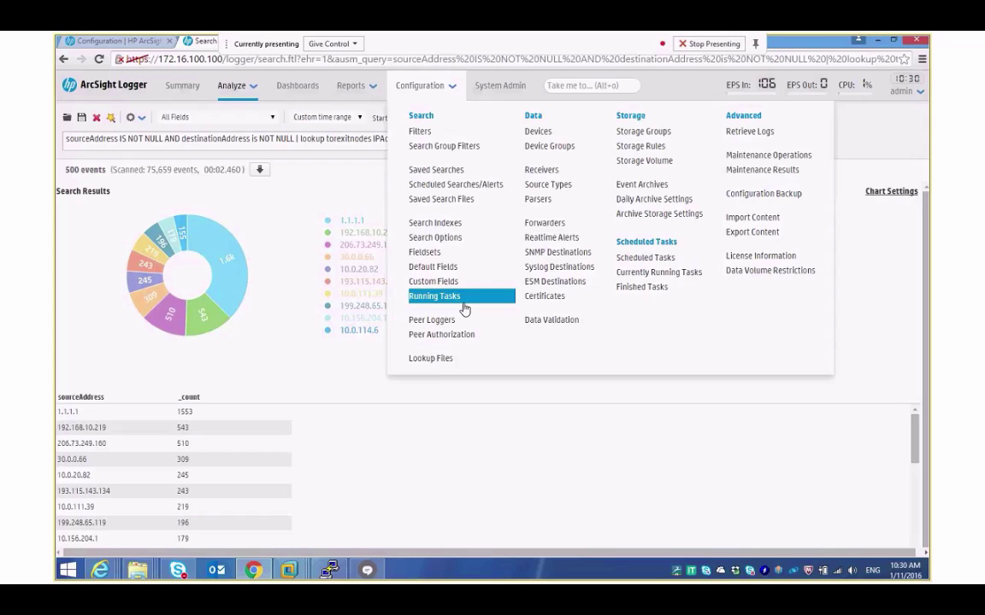
left_click(431, 359)
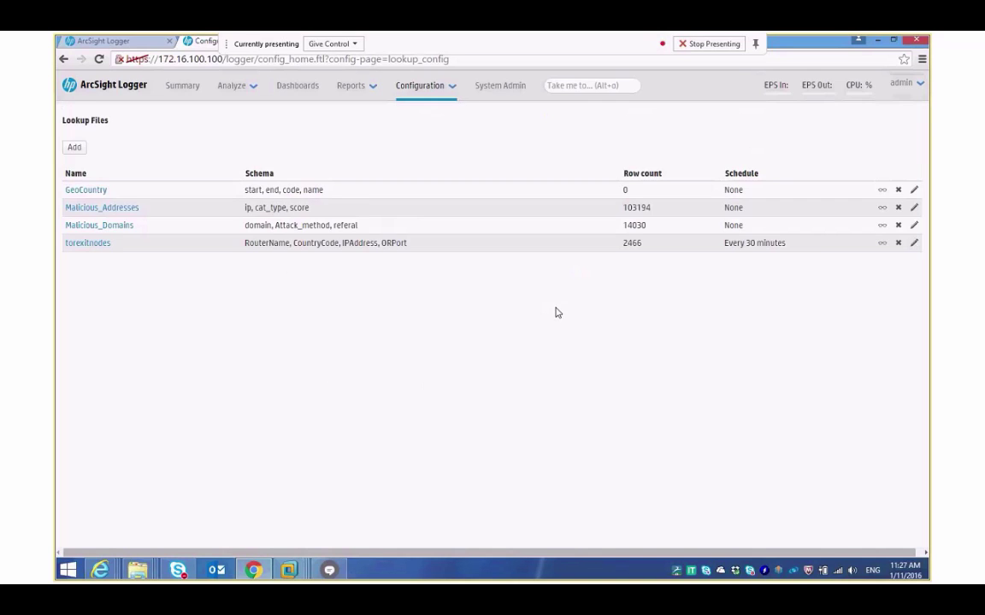
mouse_move(199, 311)
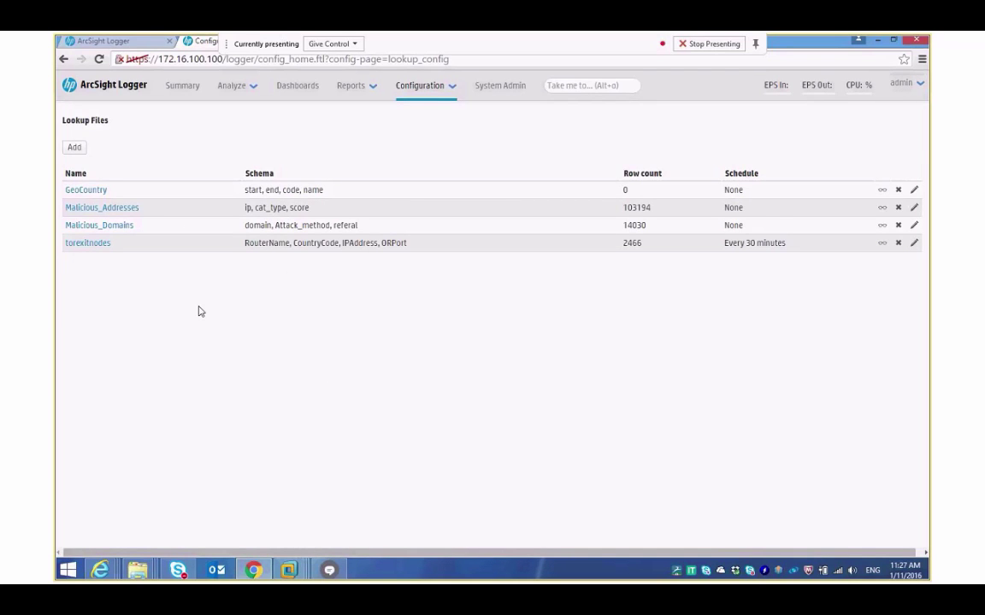